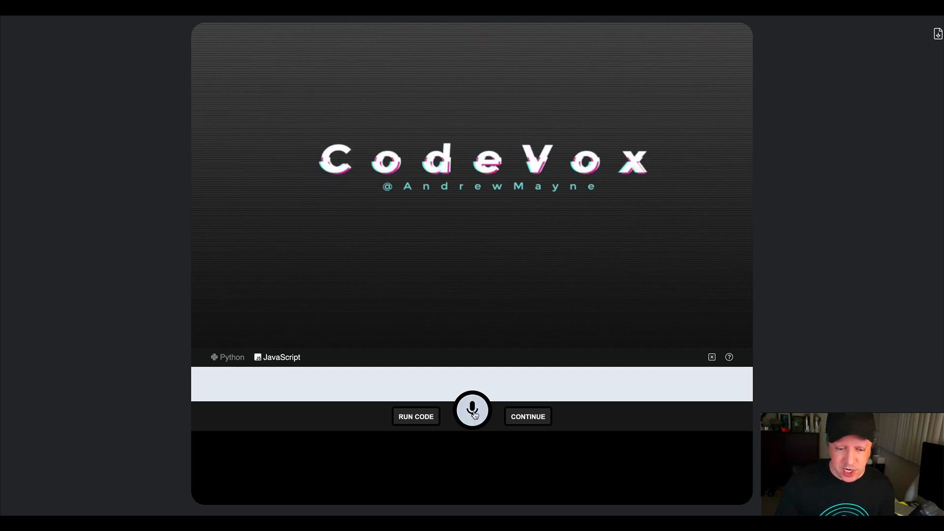
# Dictate a ten-superhero list request, run the JavaScript to print Batman, then clear it.
pyautogui.click(473, 410)
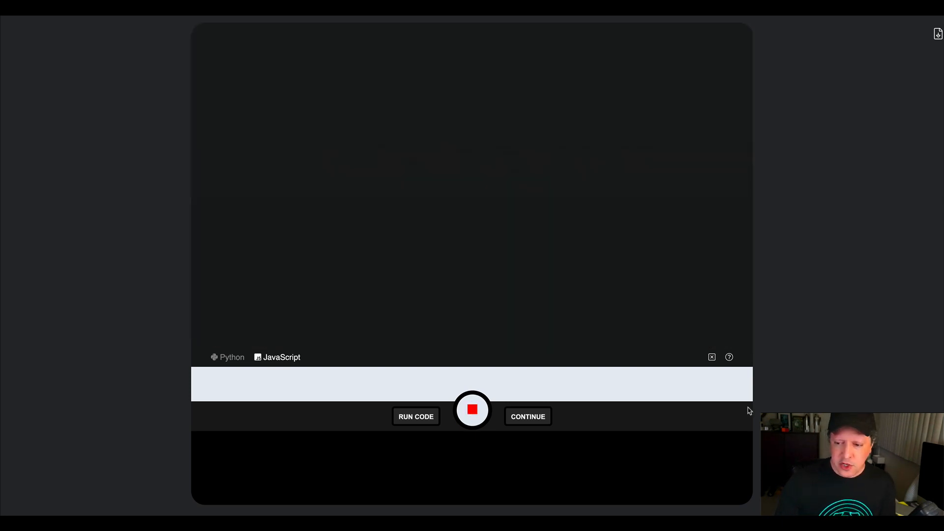
pyautogui.write('create a list of 10 superhero')
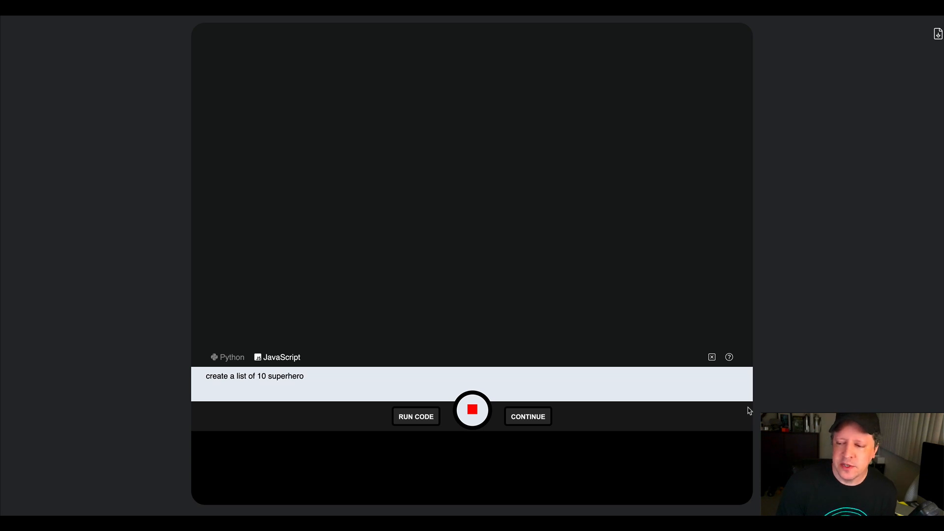
pyautogui.write('es and print one of them to the console')
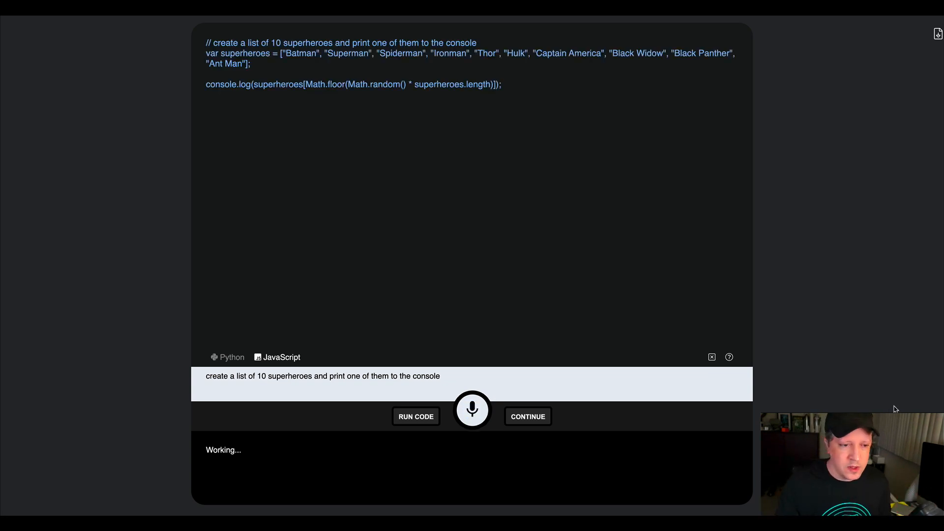
pyautogui.moveTo(497, 125)
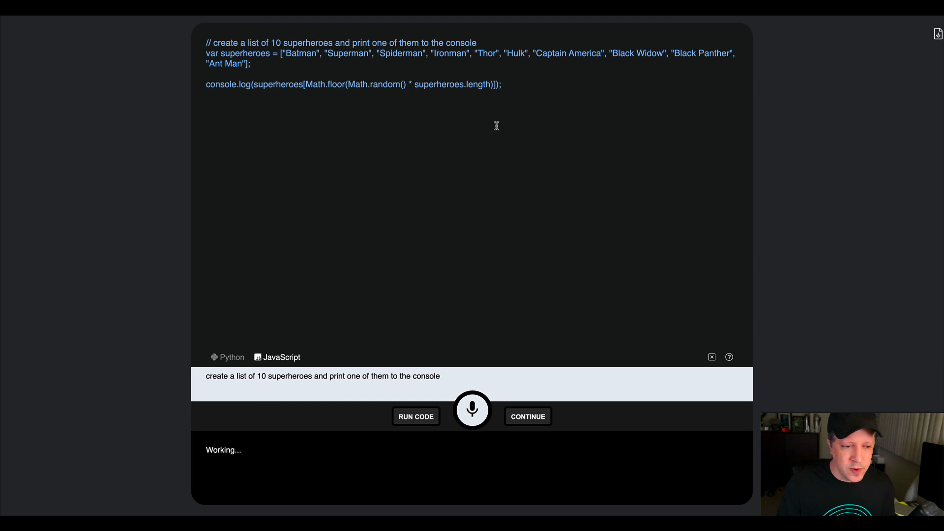
pyautogui.click(416, 416)
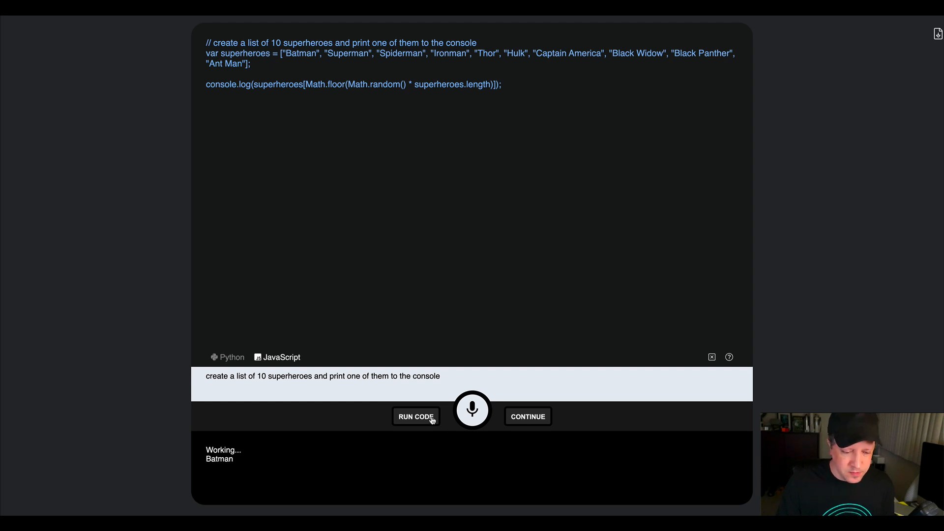
pyautogui.click(416, 416)
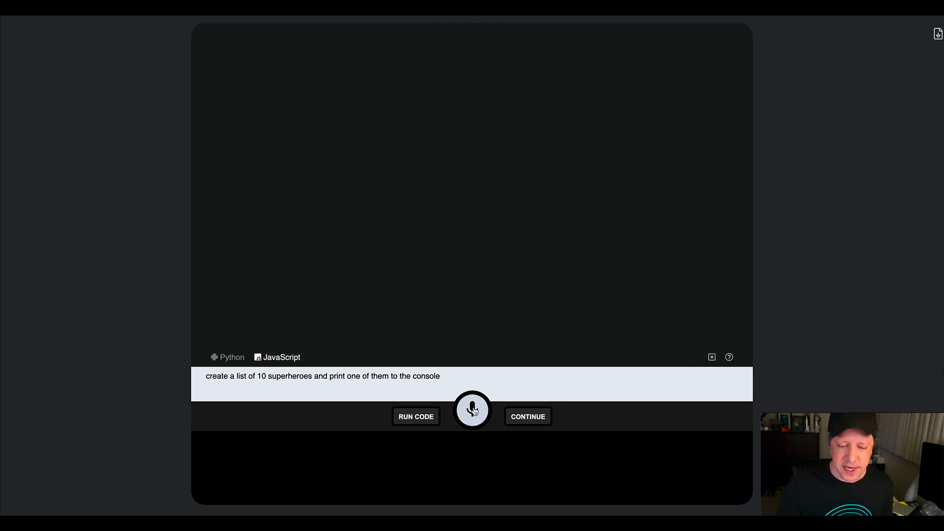
# Dictate a Python request that takes a year input and says if it's a leap year.
pyautogui.click(472, 410)
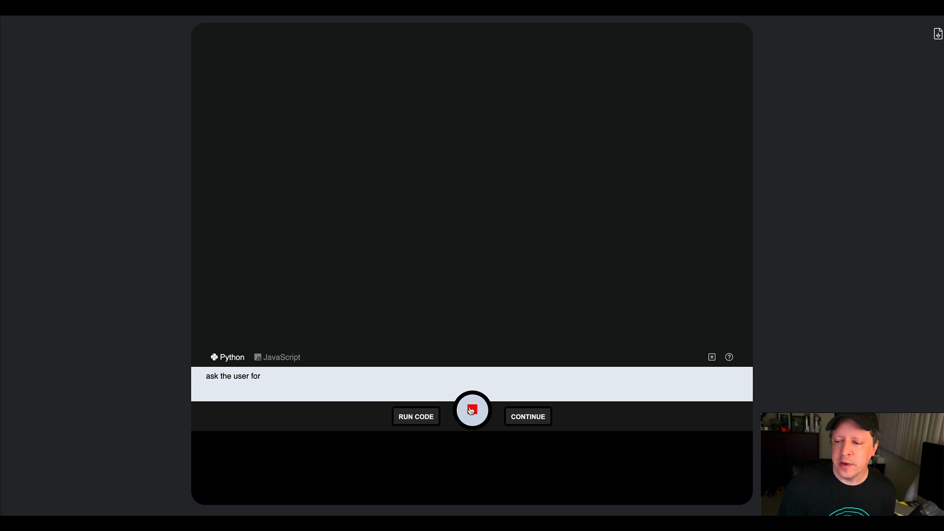
pyautogui.write("an input and then tell them if it's a lie")
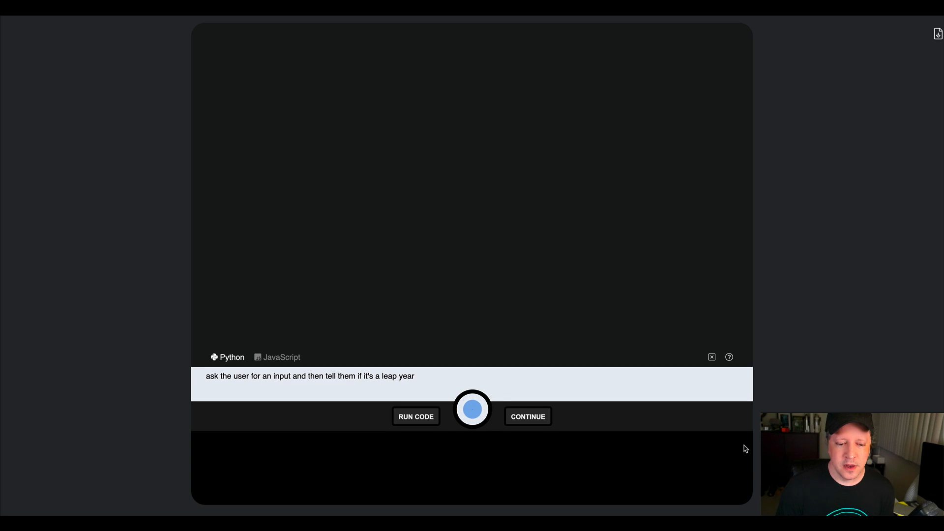
pyautogui.click(473, 410)
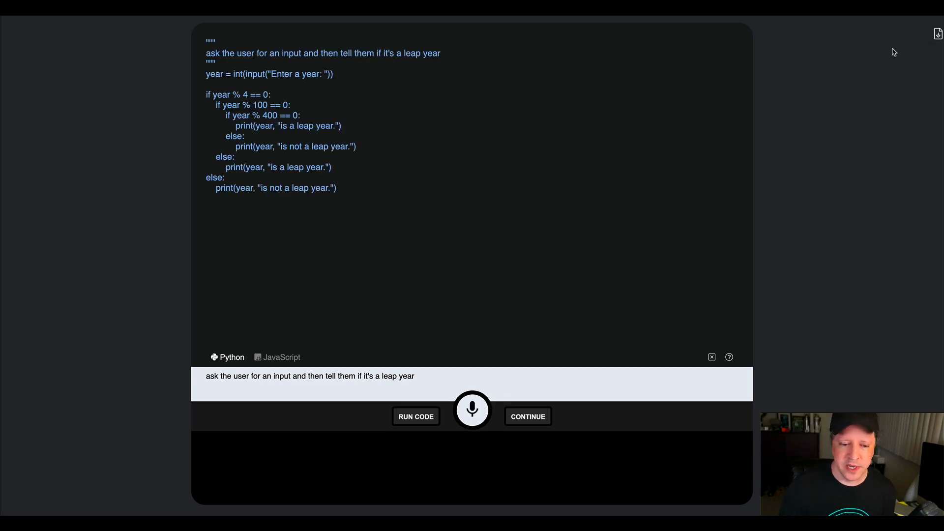
pyautogui.moveTo(790, 85)
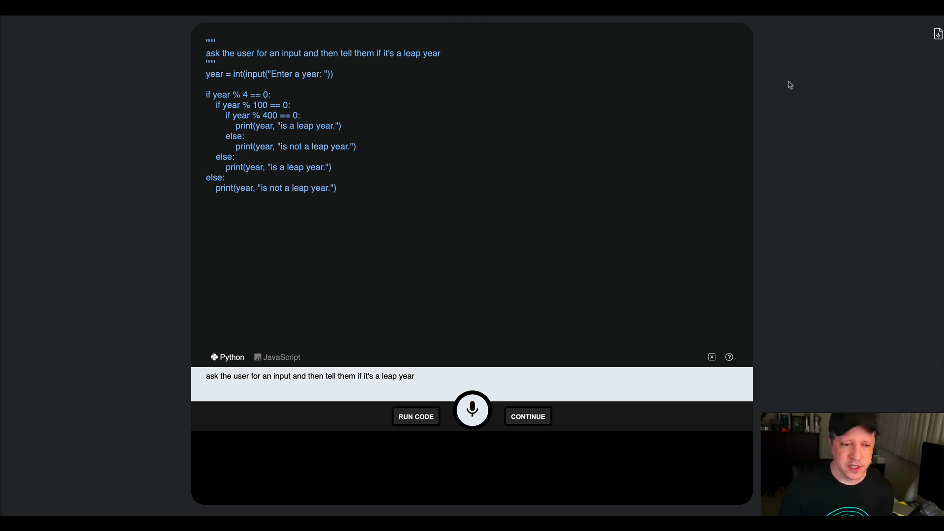
pyautogui.moveTo(515, 381)
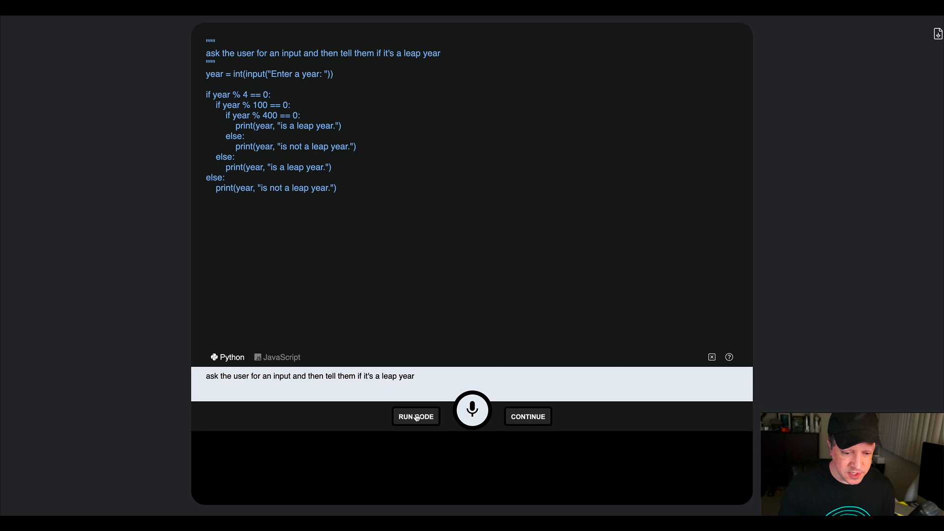
# Run the leap-year checker with 2023, which reports it is not a leap year.
pyautogui.click(416, 416)
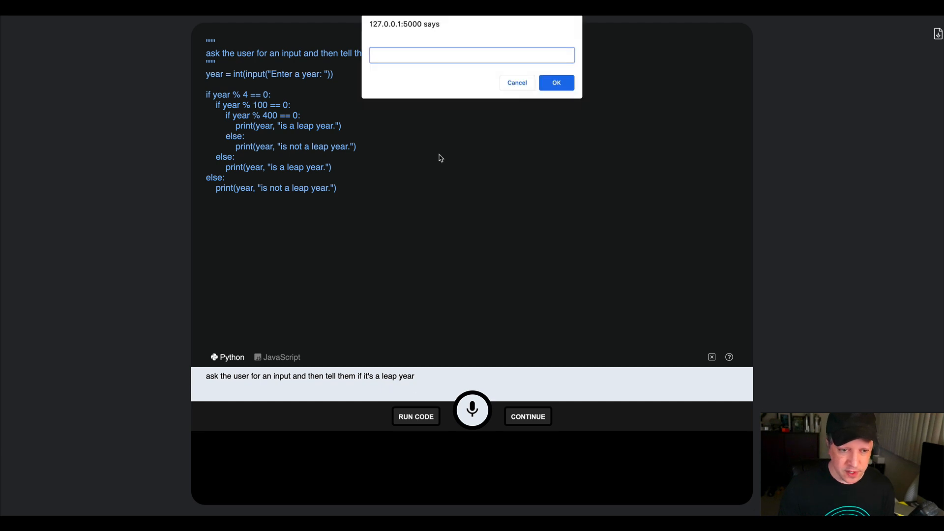
pyautogui.write('20')
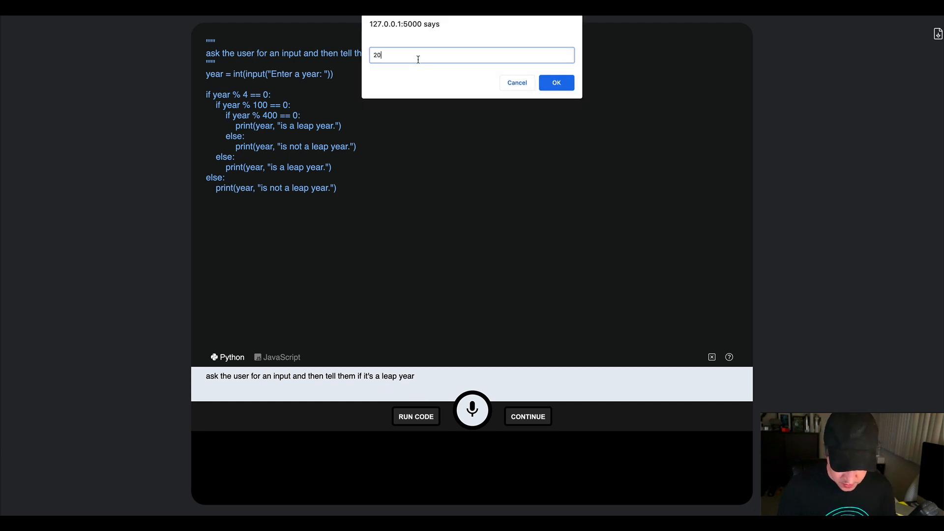
pyautogui.click(556, 83)
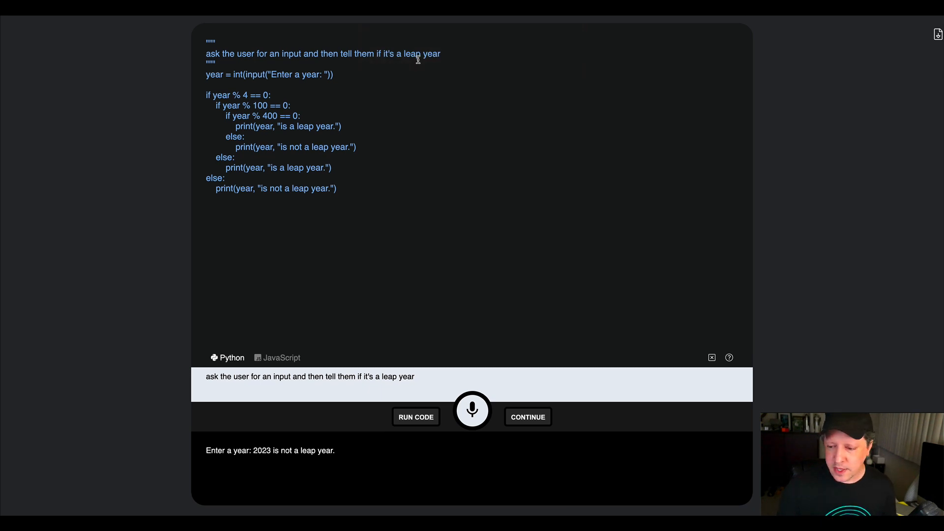
pyautogui.moveTo(472, 410)
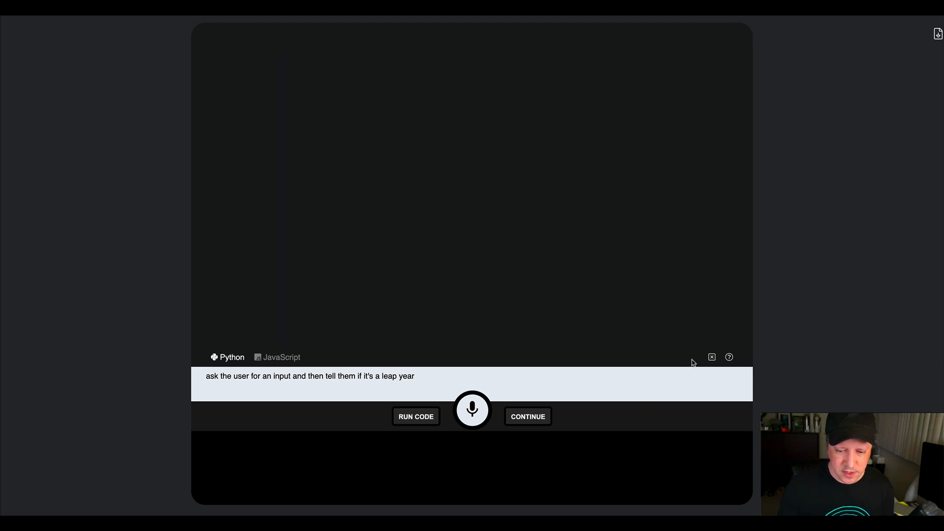
# Dictate 'import turtle and draw a triangle', run it to draw the triangle, then clear.
pyautogui.click(472, 410)
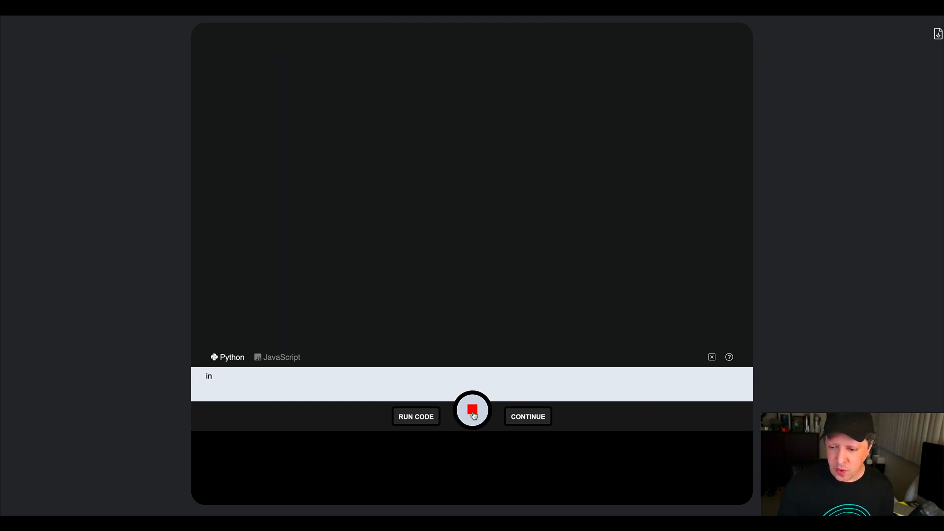
pyautogui.write('import turtle and draw a')
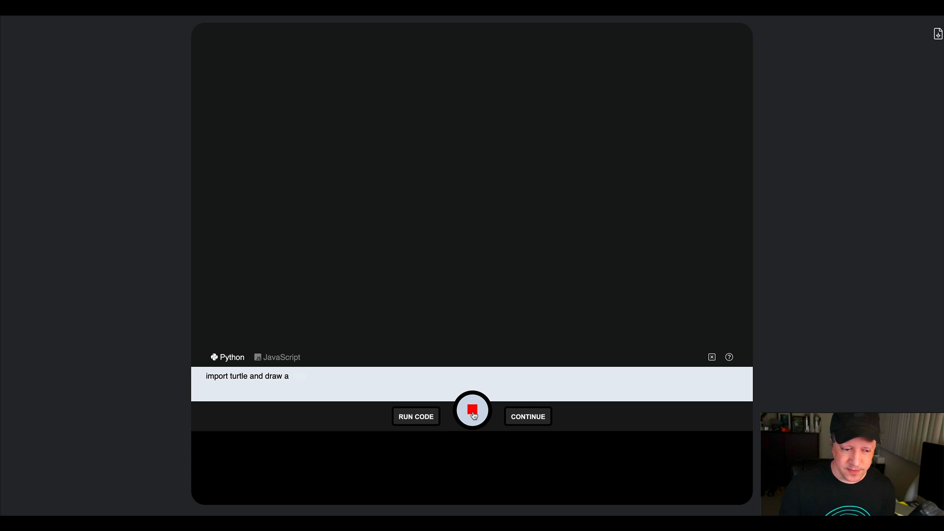
pyautogui.write('triangle')
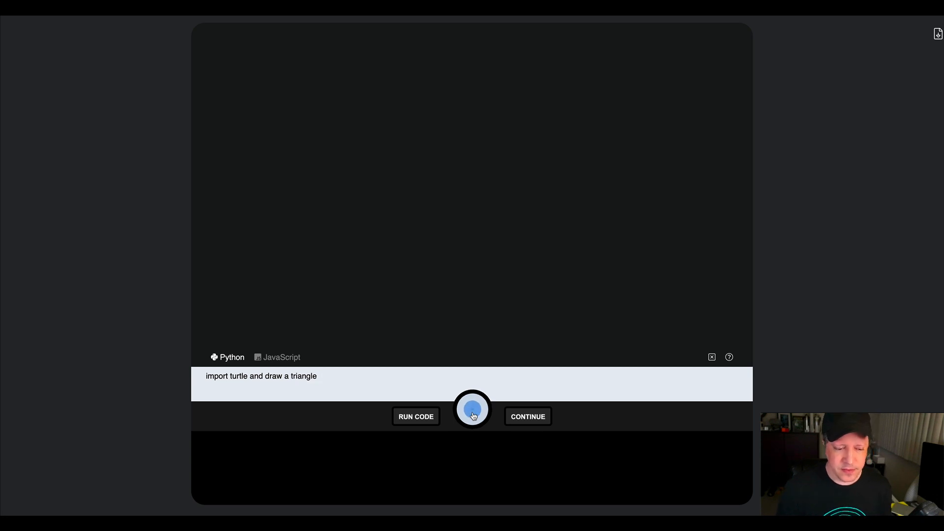
pyautogui.click(472, 409)
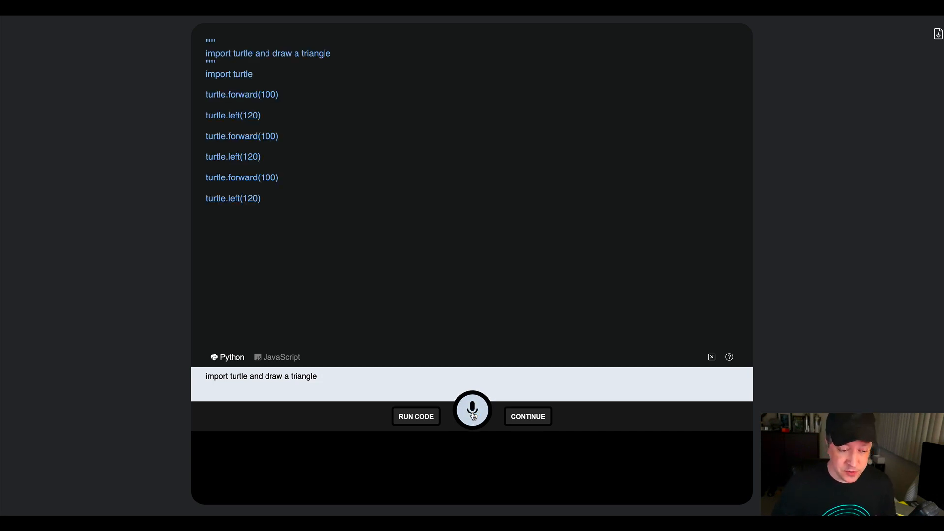
pyautogui.moveTo(376, 417)
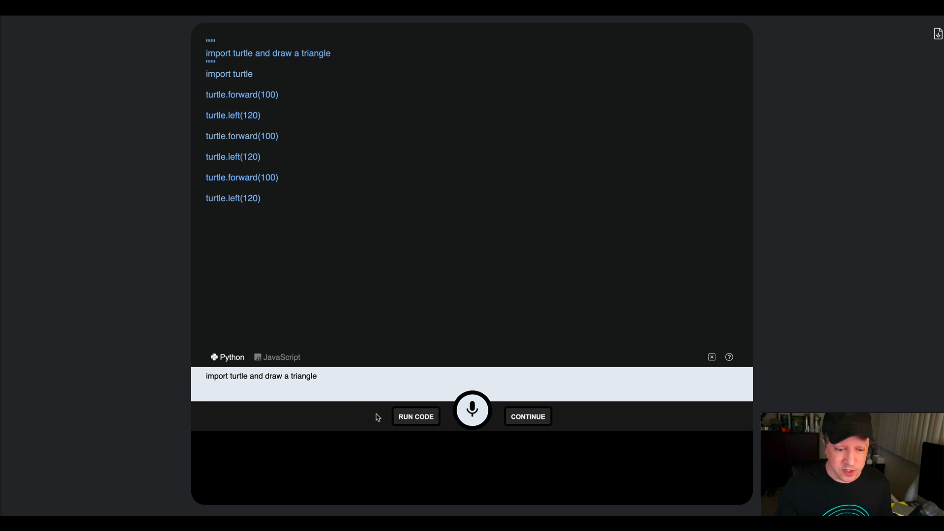
pyautogui.click(416, 416)
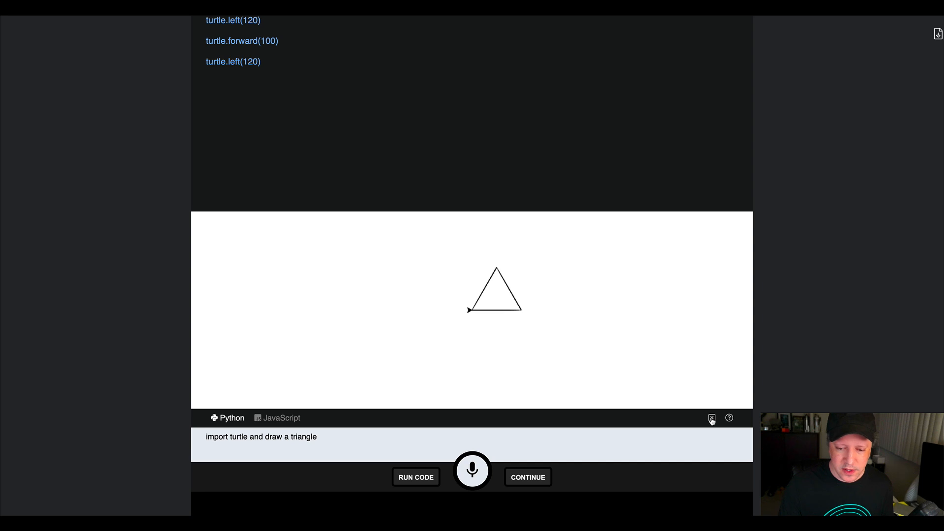
pyautogui.click(711, 418)
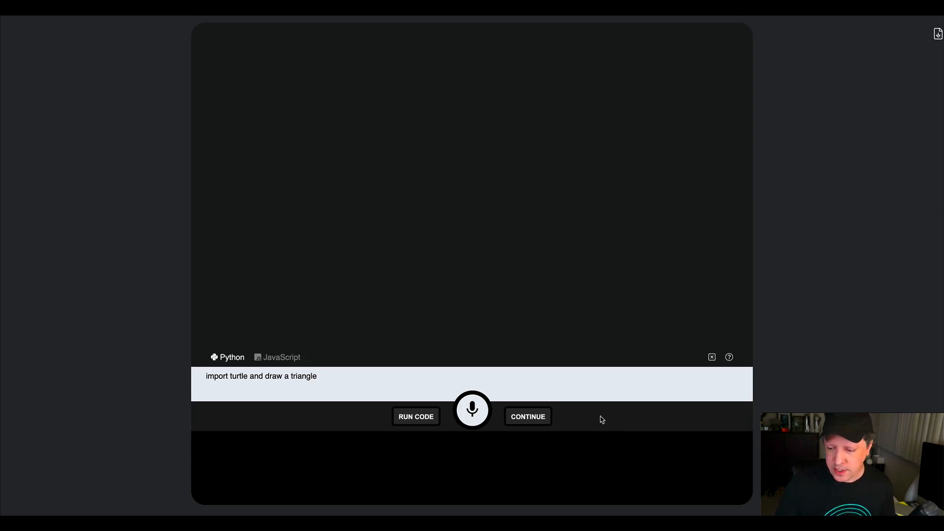
# Dictate 'create a flask server with a route called ninjas' as the new prompt.
pyautogui.click(472, 410)
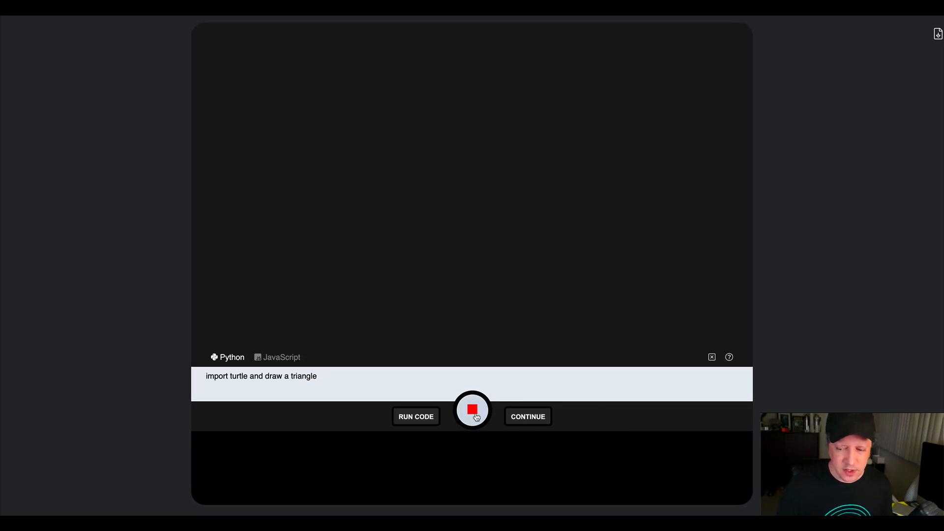
pyautogui.write('create a flask server with a route called ninjas')
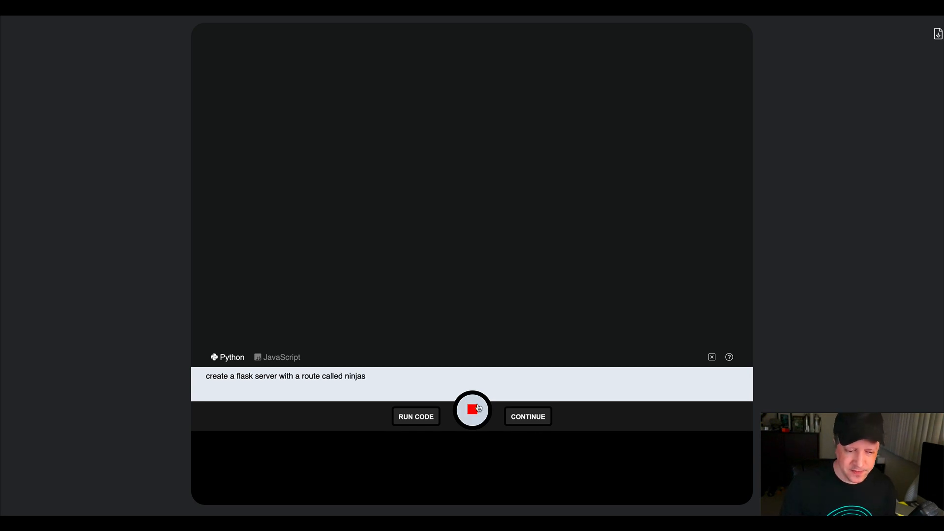
pyautogui.click(472, 410)
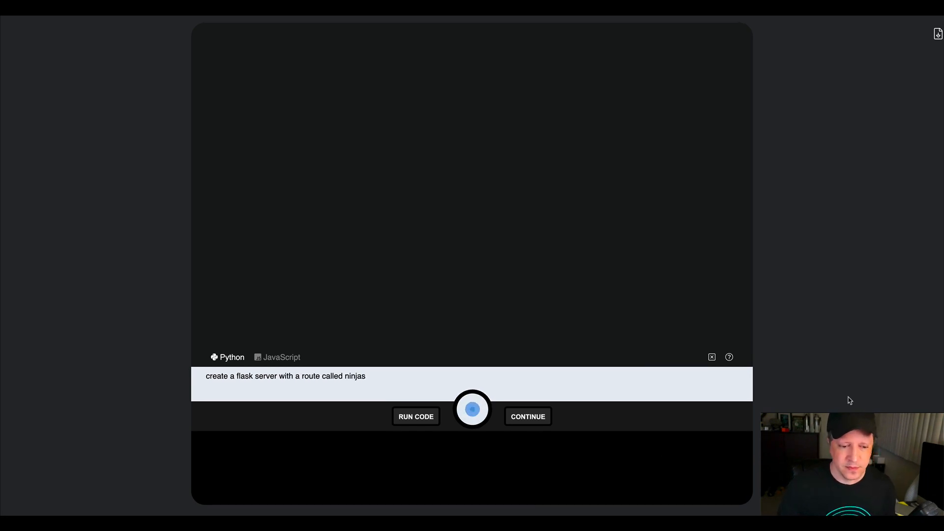